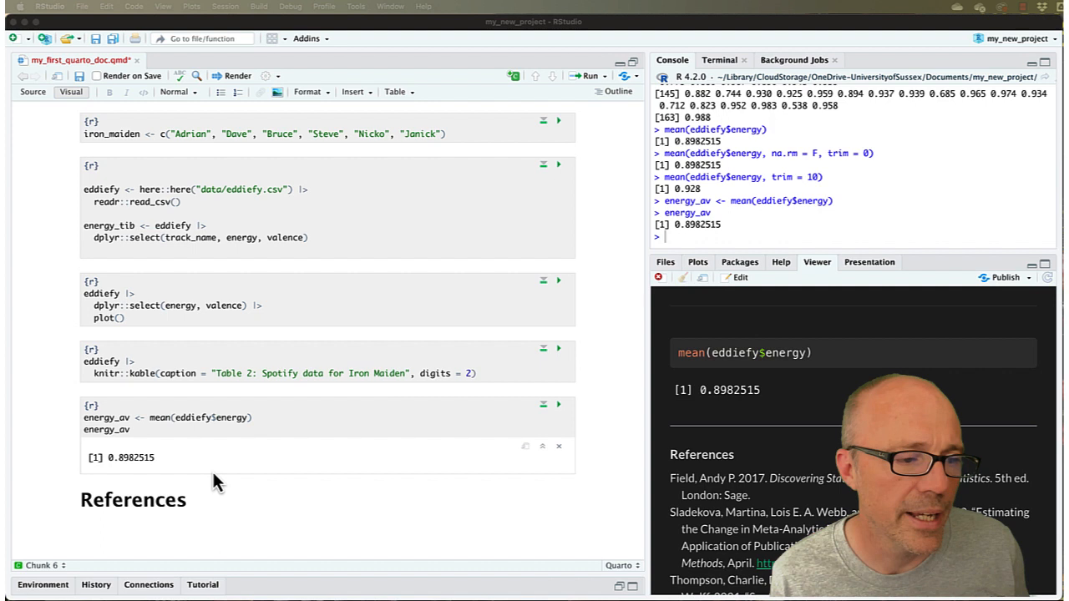
mouse_move(173, 460)
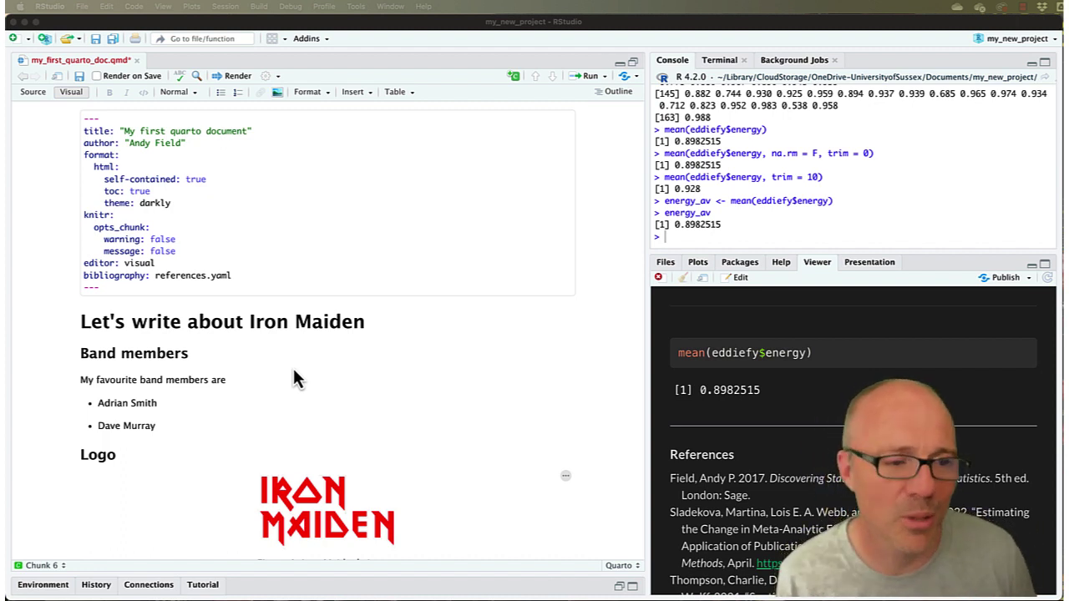
Start rendering the Quarto document to HTML after moving the energy_av chunk.
scroll(down, 3)
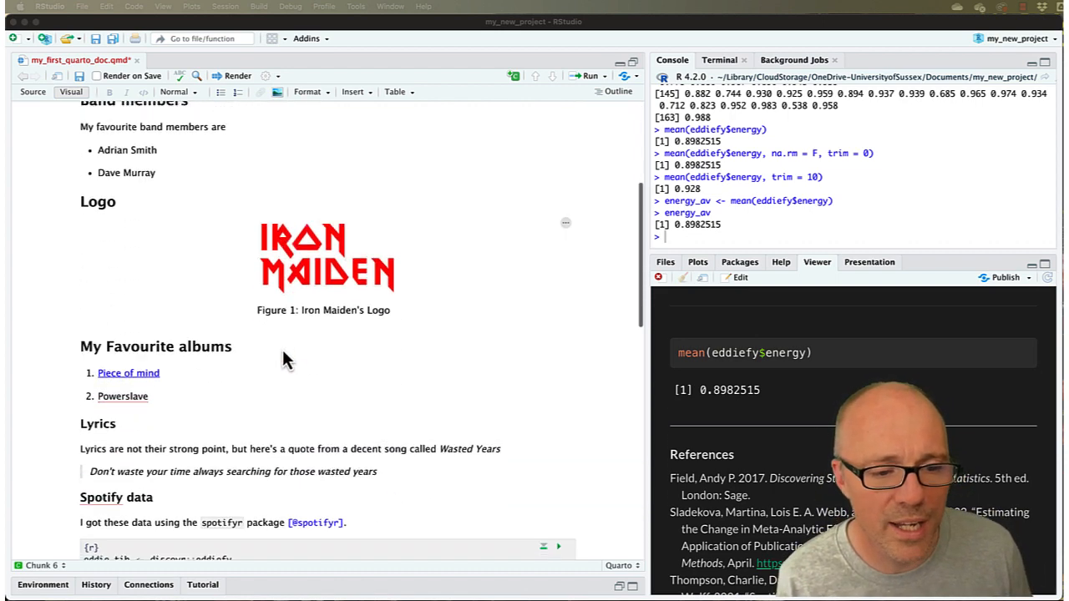
scroll(down, 3)
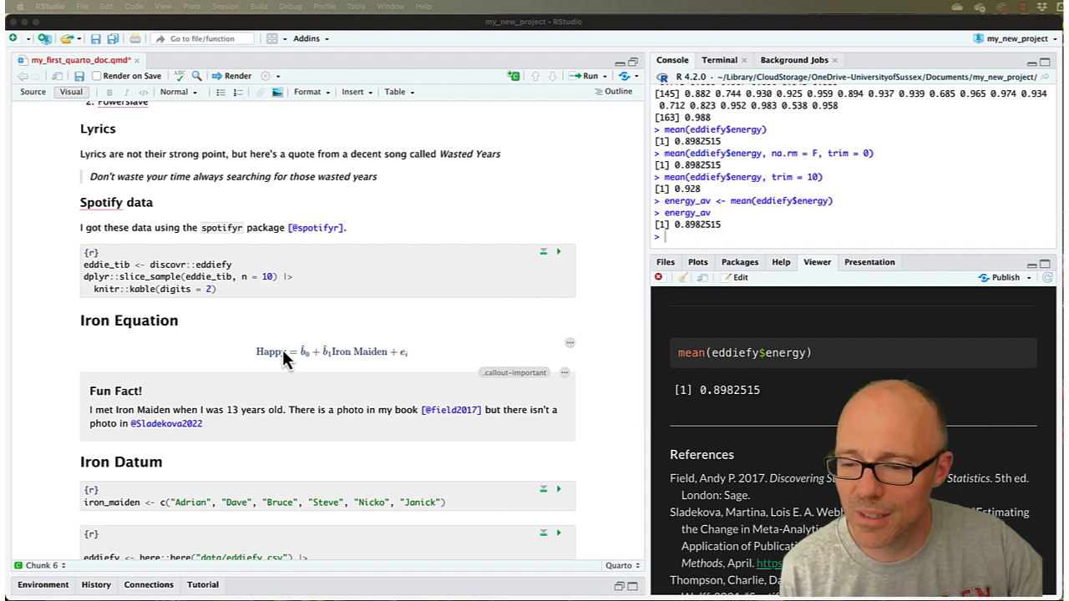
mouse_move(552, 267)
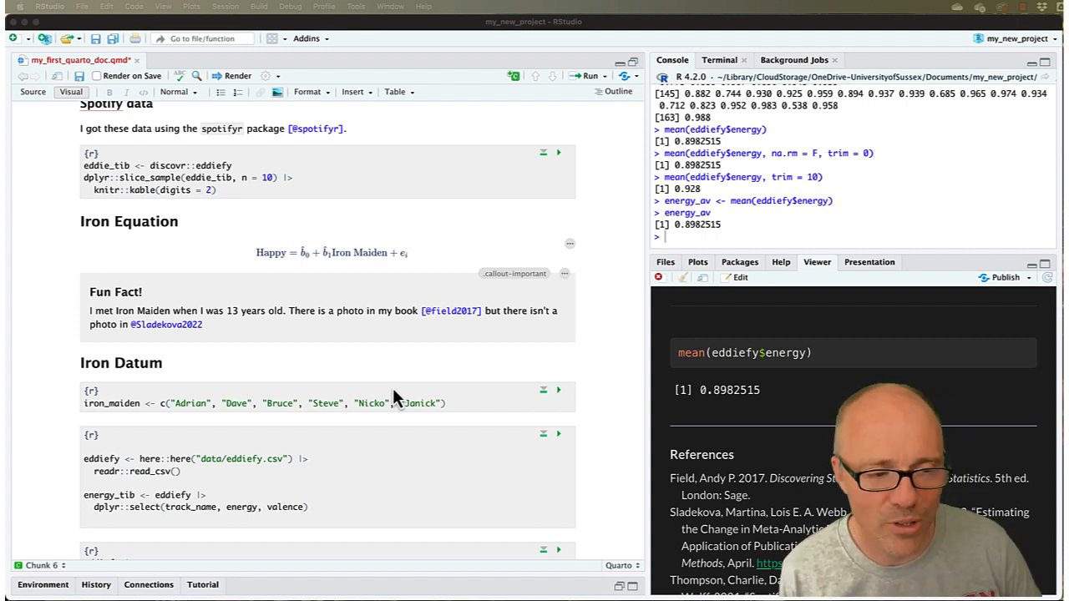
mouse_move(362, 408)
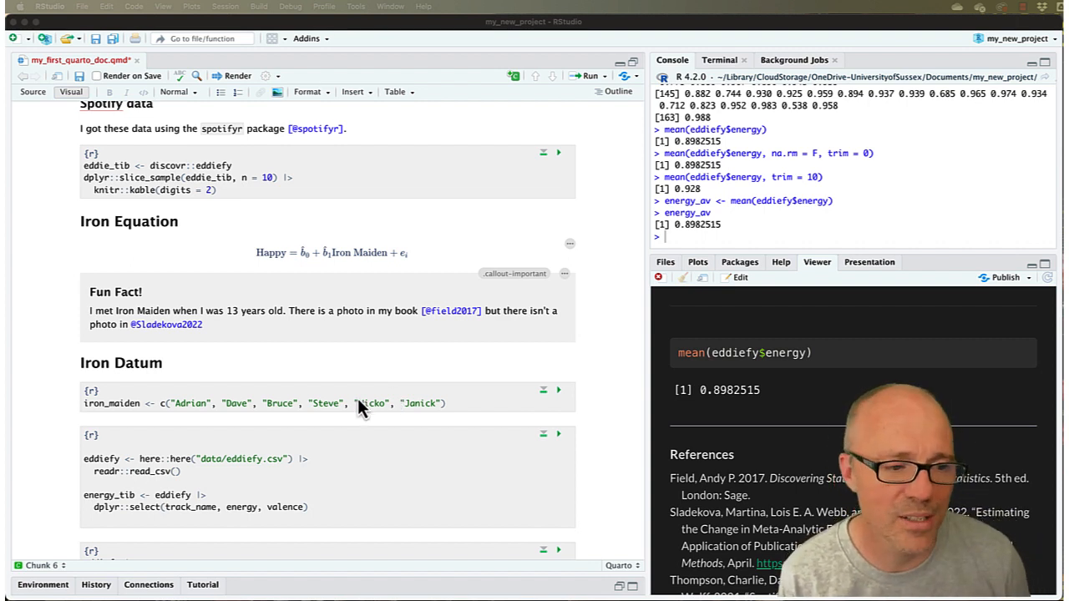
scroll(down, 3)
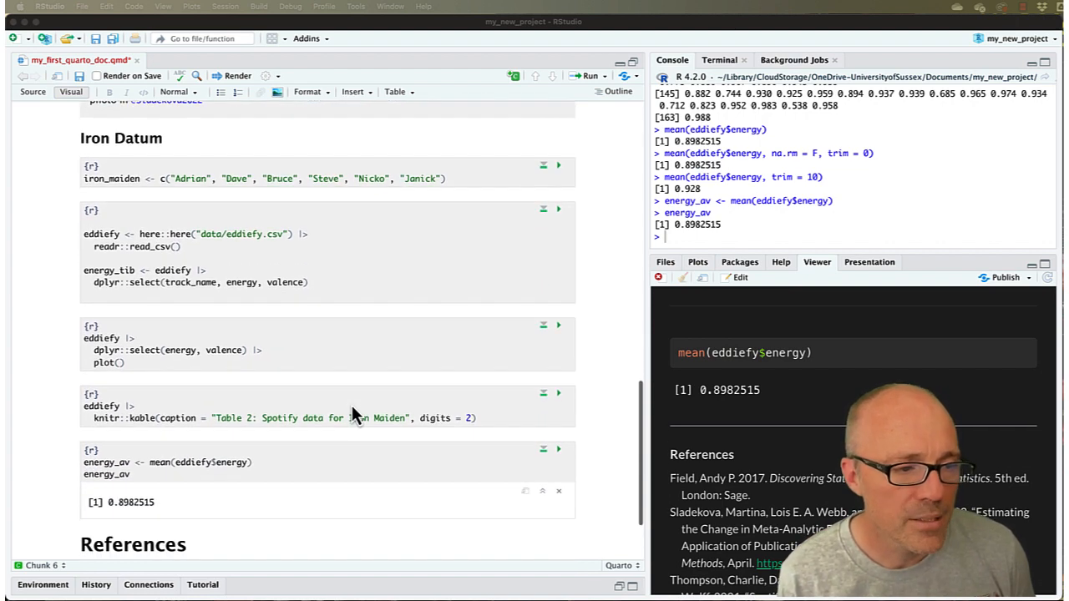
mouse_move(144, 486)
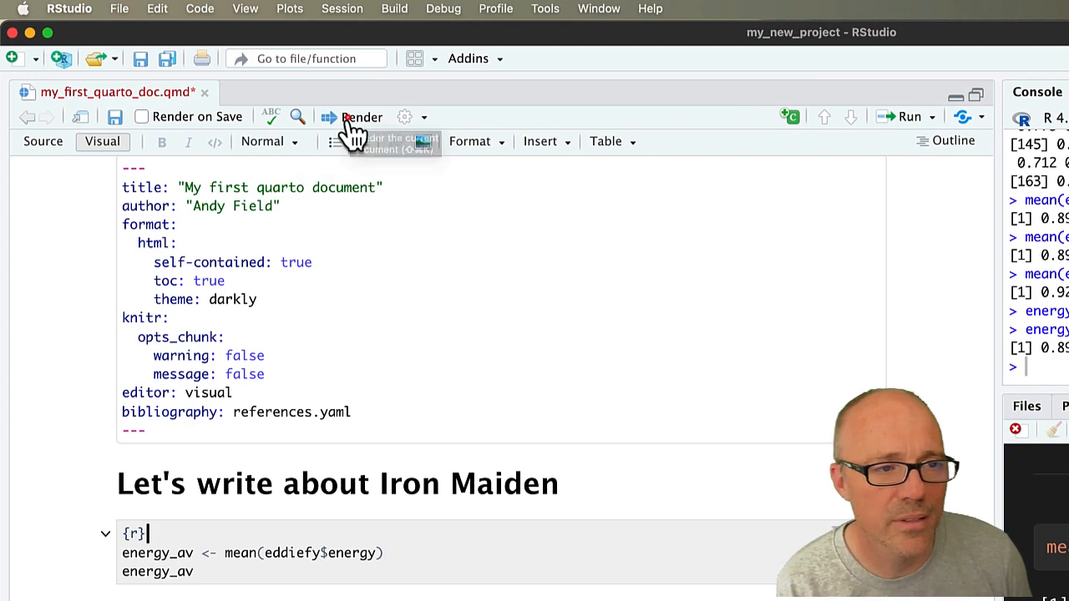
click(361, 117)
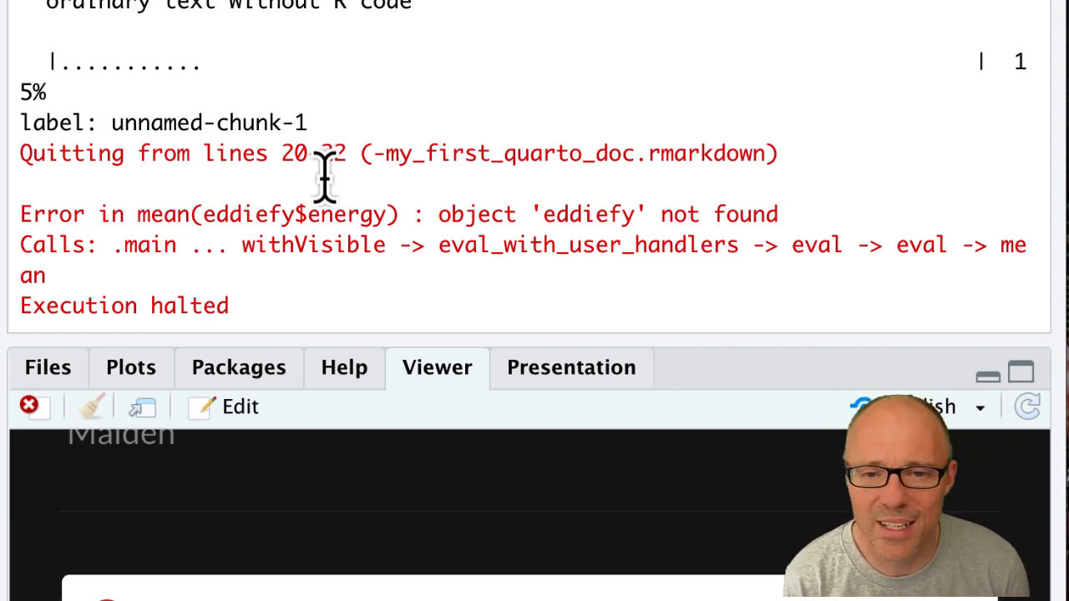
mouse_move(351, 159)
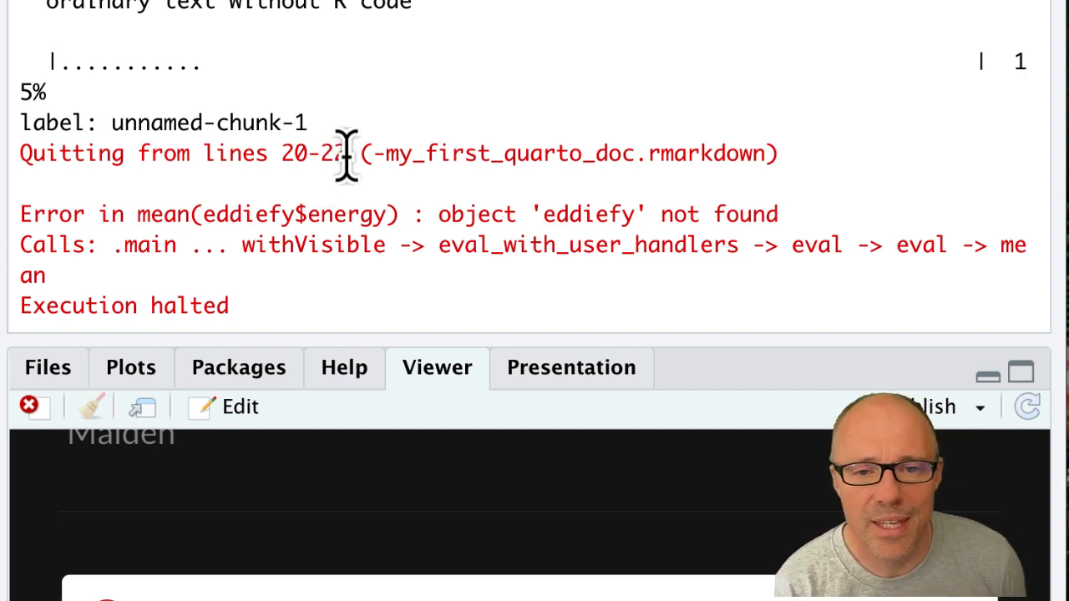
Highlight the line range where rendering quit in the Background Jobs error.
drag(201, 153, 346, 152)
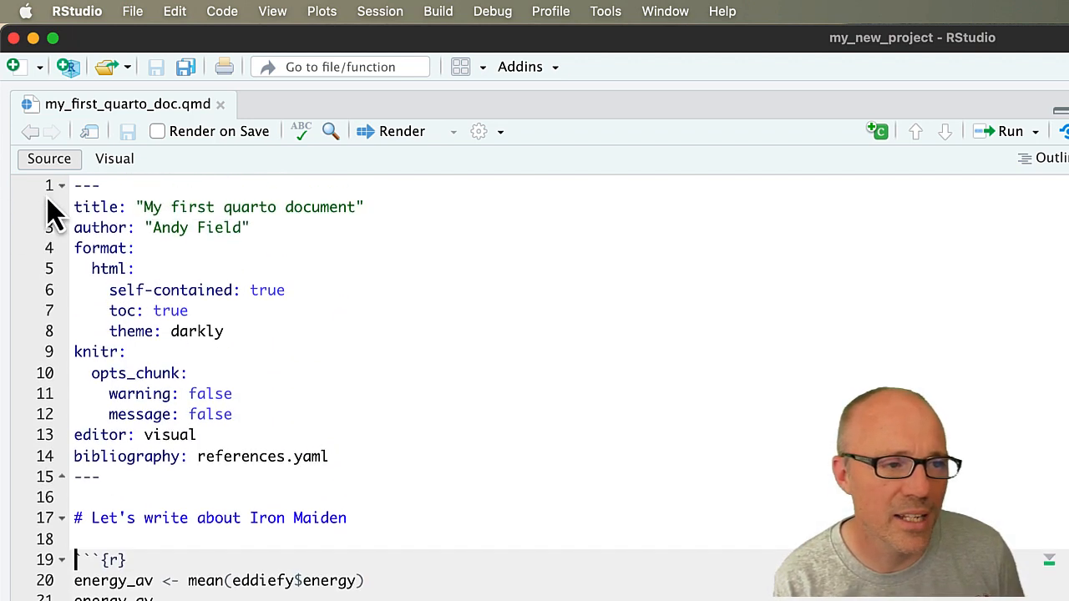
scroll(down, 3)
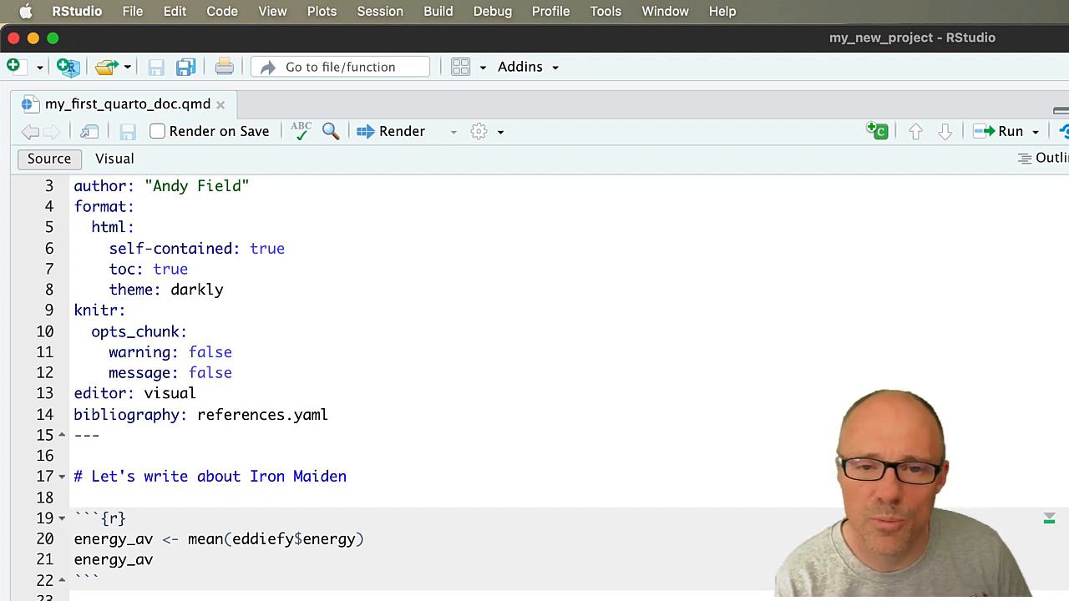
scroll(down, 3)
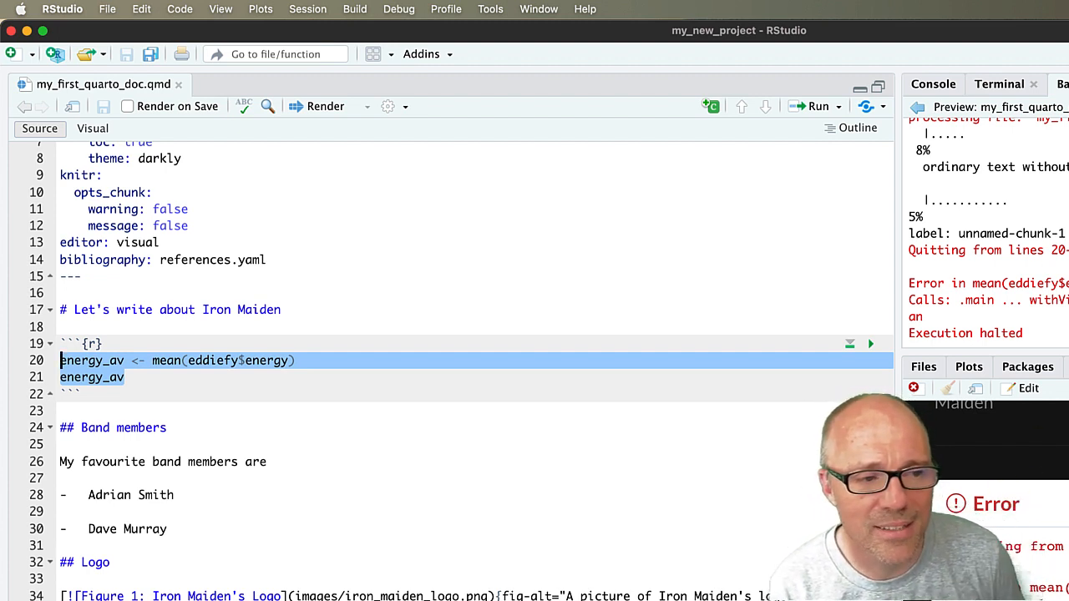
mouse_move(150, 360)
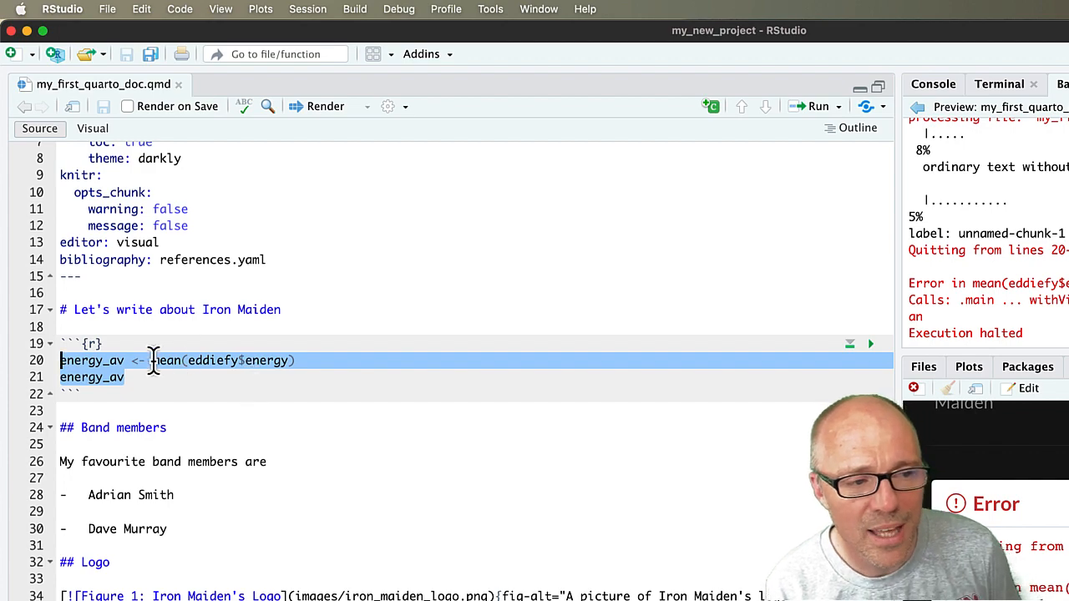
Select the eddiefy.csv data-reading chunk and the energy_av lines to move them up.
scroll(down, 3)
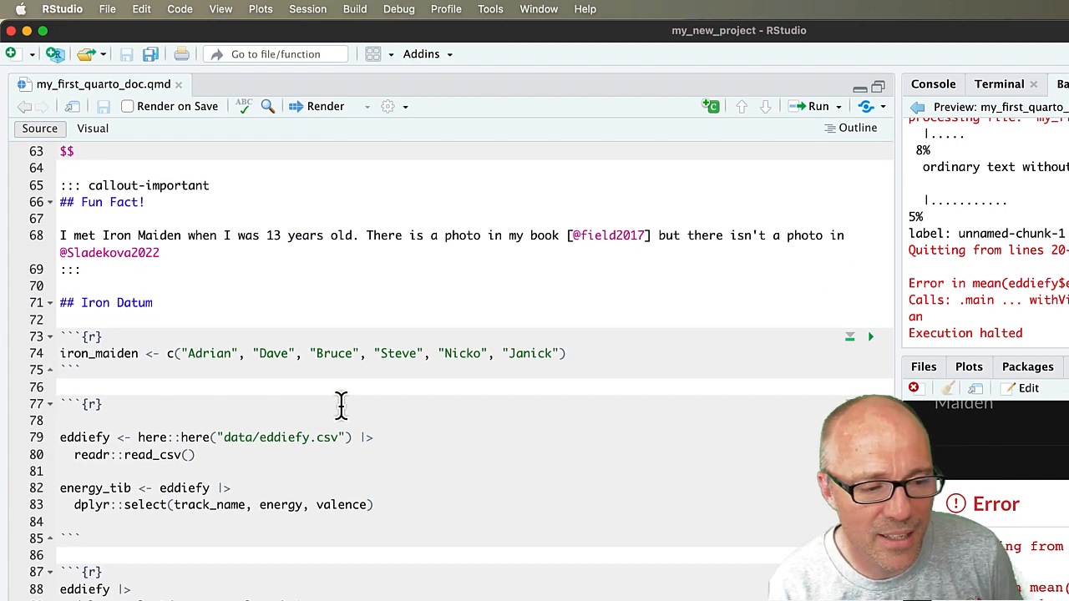
mouse_move(38, 450)
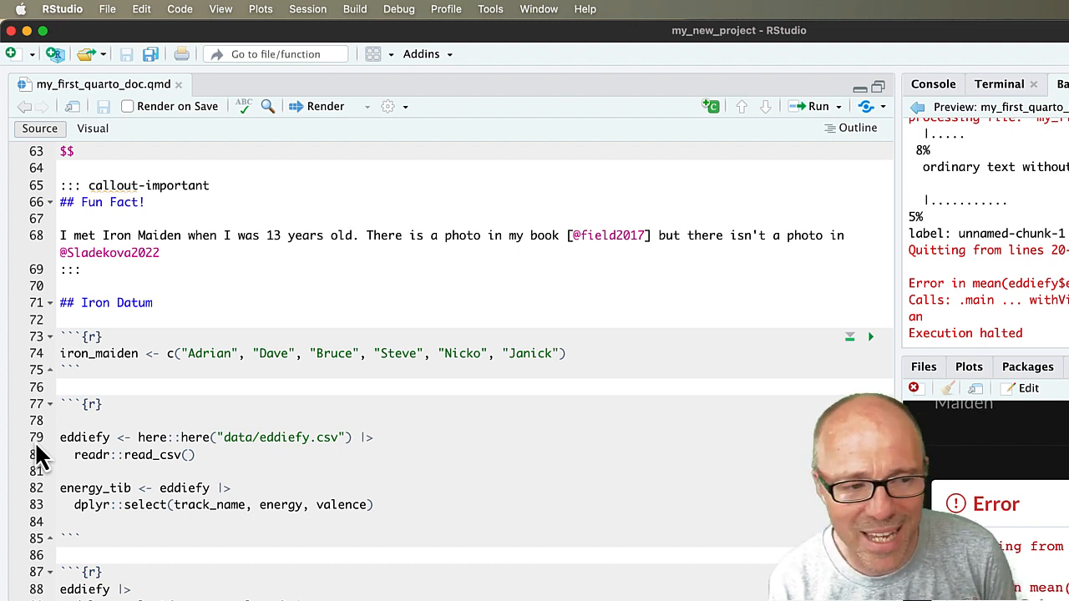
drag(61, 437, 195, 454)
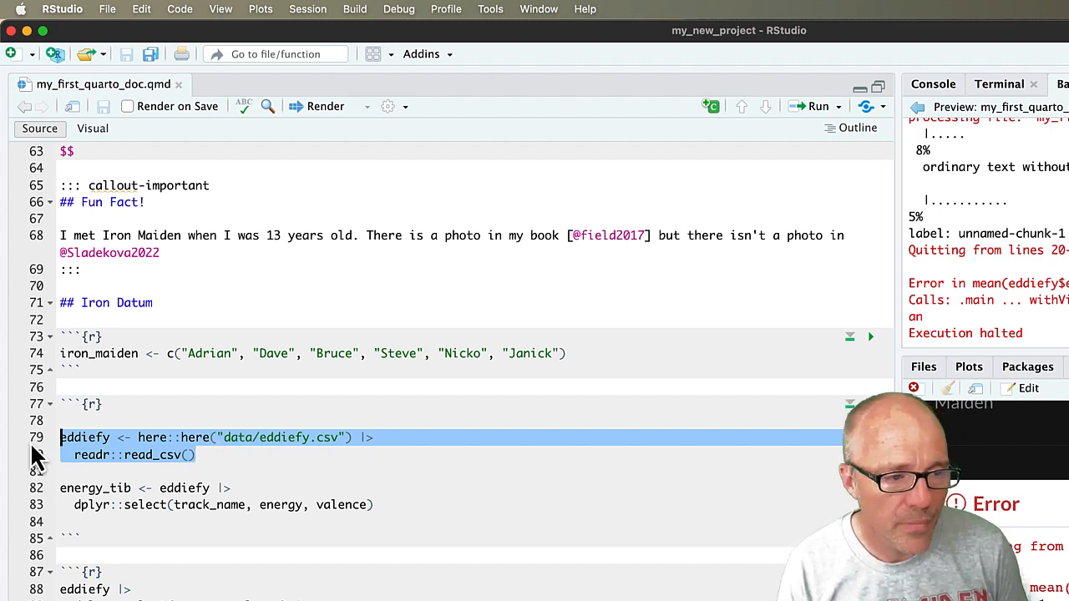
drag(60, 437, 83, 535)
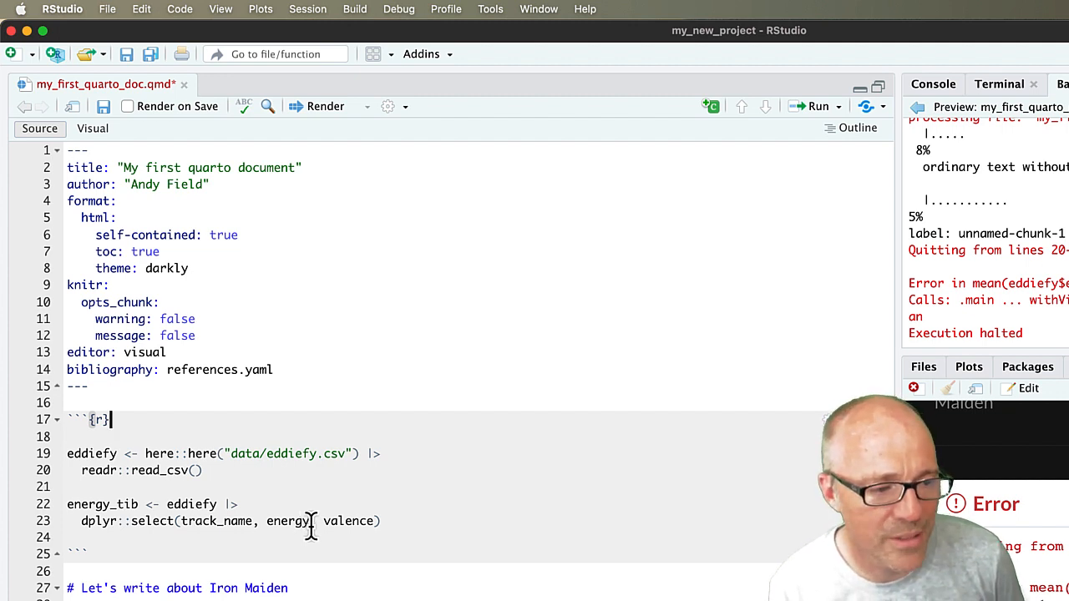
scroll(down, 3)
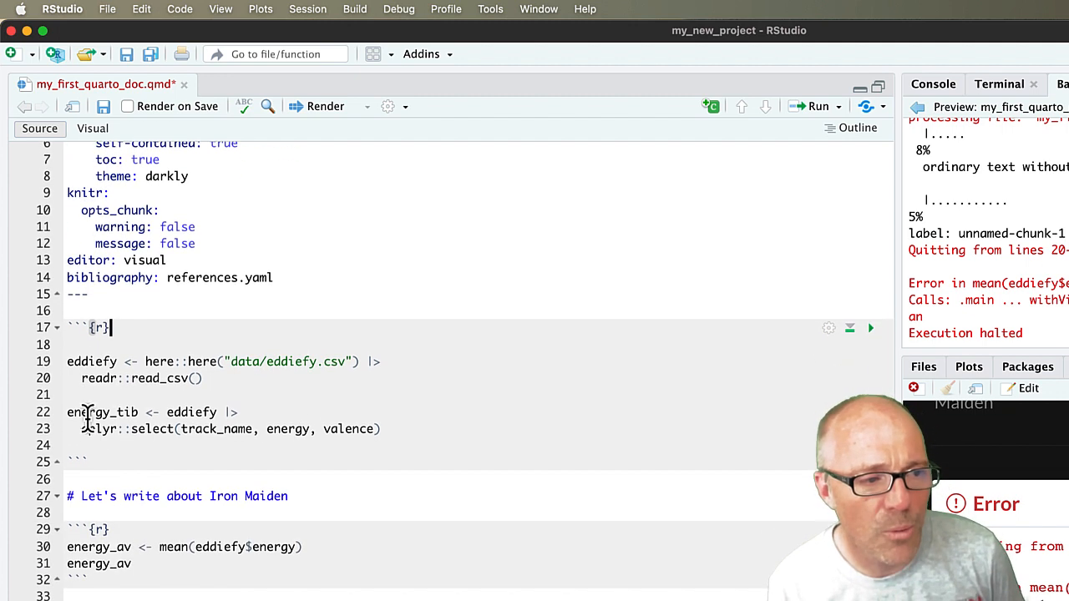
drag(67, 361, 202, 378)
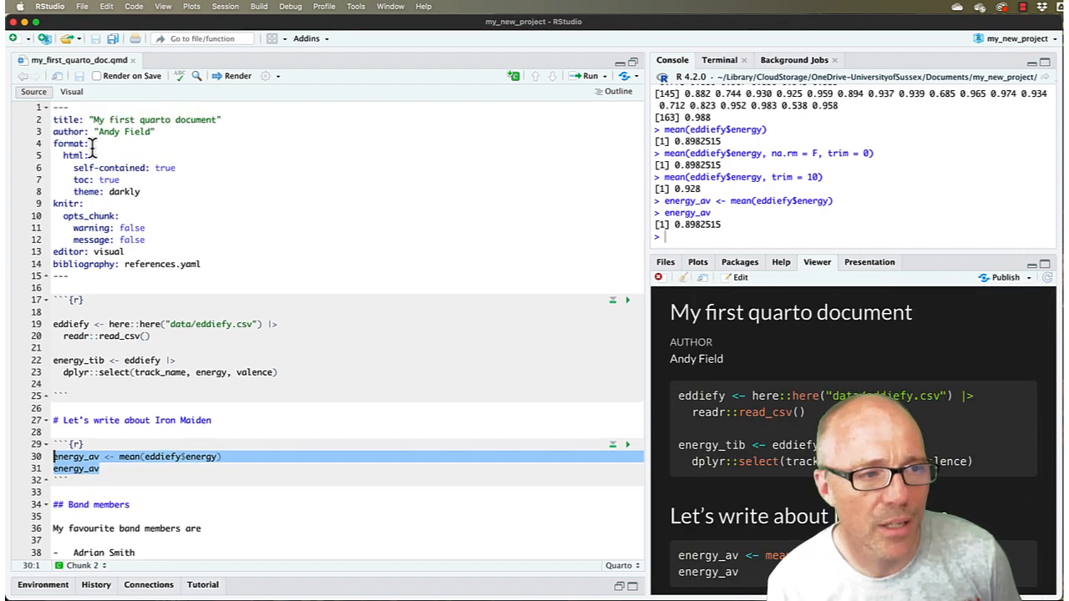
mouse_move(69, 92)
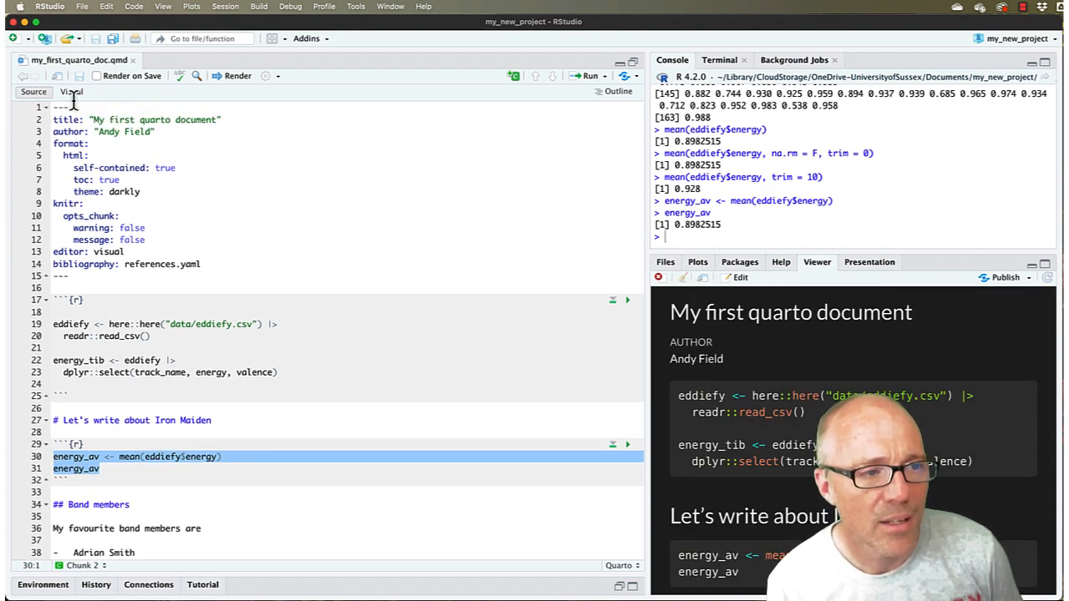
Switch the rendered document back to the visual editor.
click(68, 92)
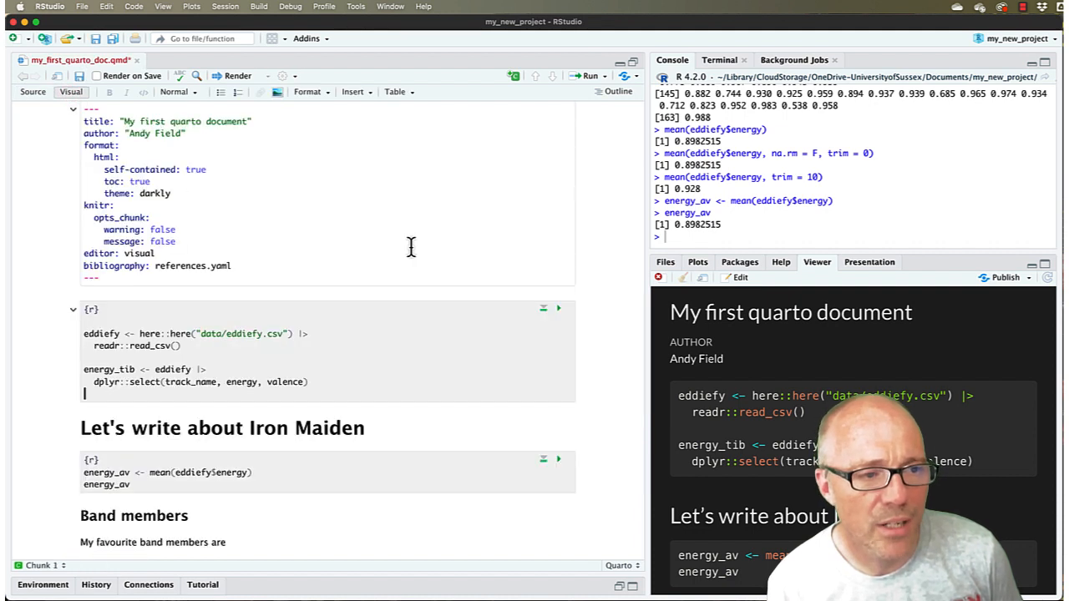